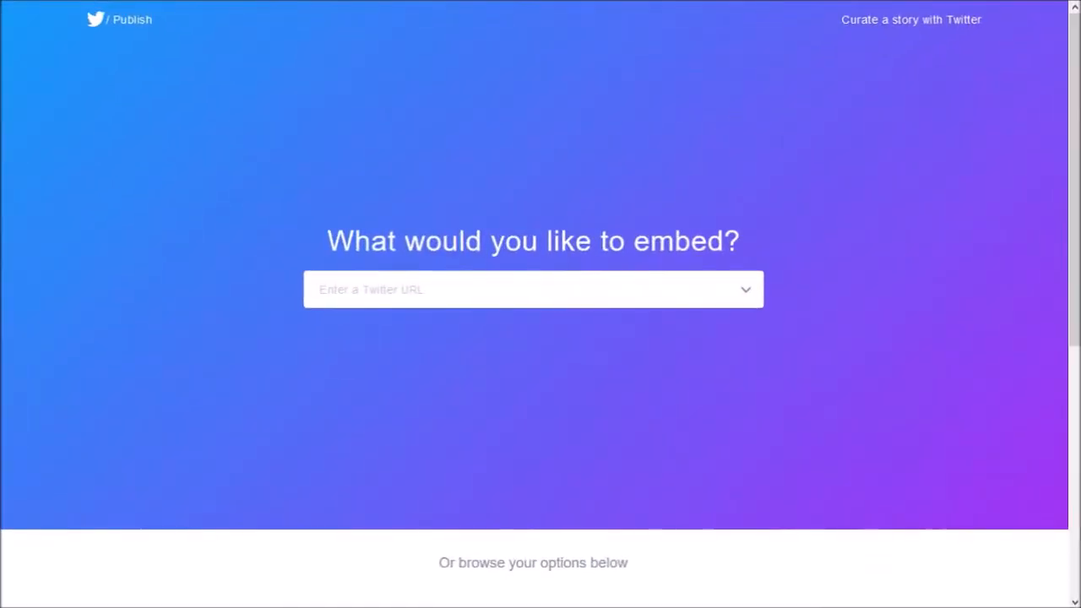
{"action": "left_click", "coordinate": [534, 289]}
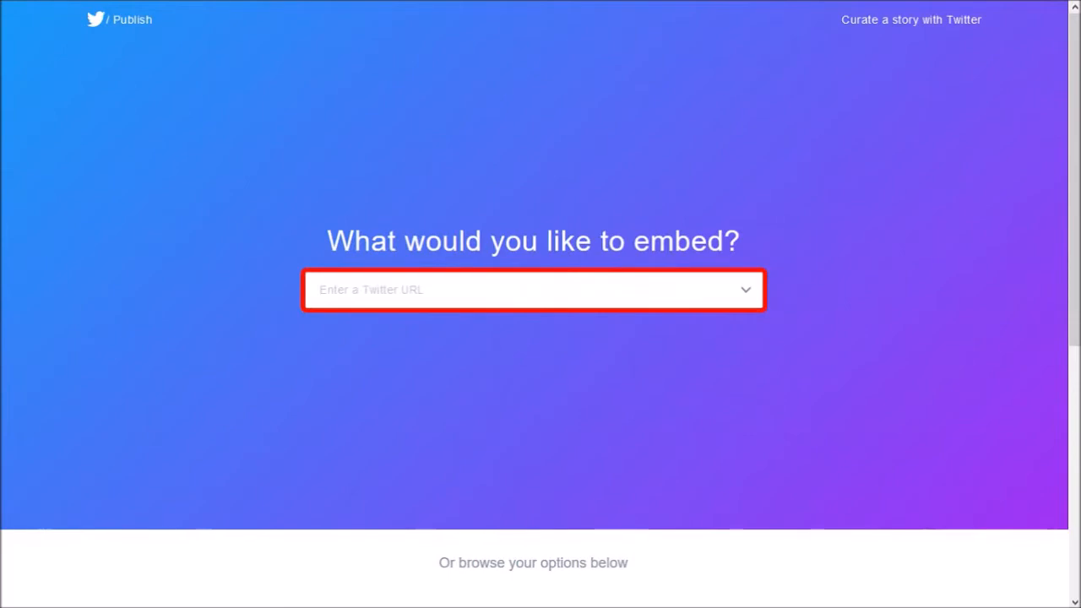
{"action": "type", "text": "@ajgodinho"}
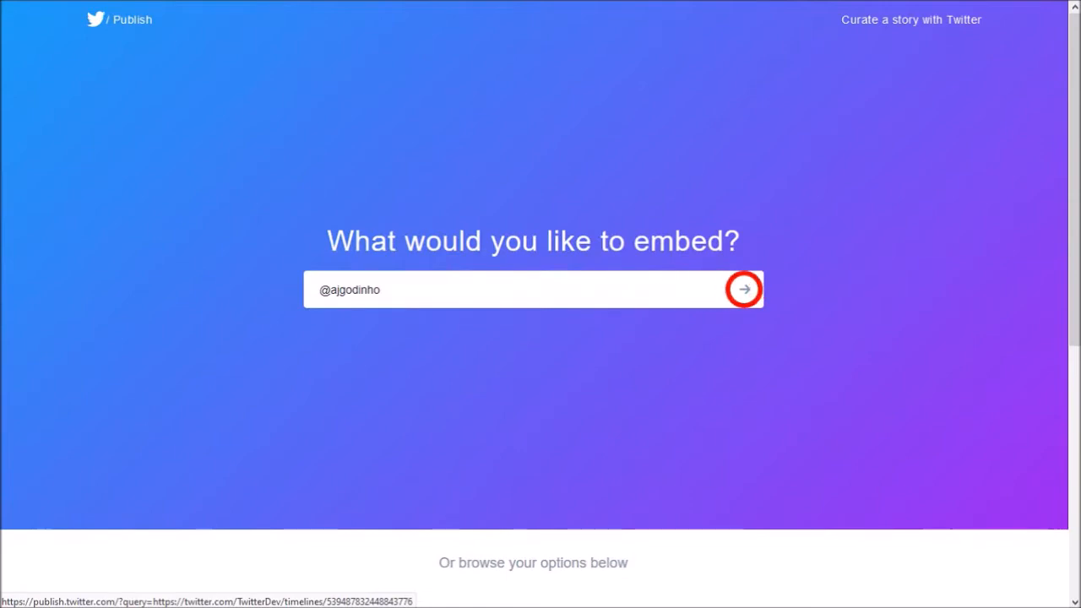
{"action": "left_click", "coordinate": [743, 289]}
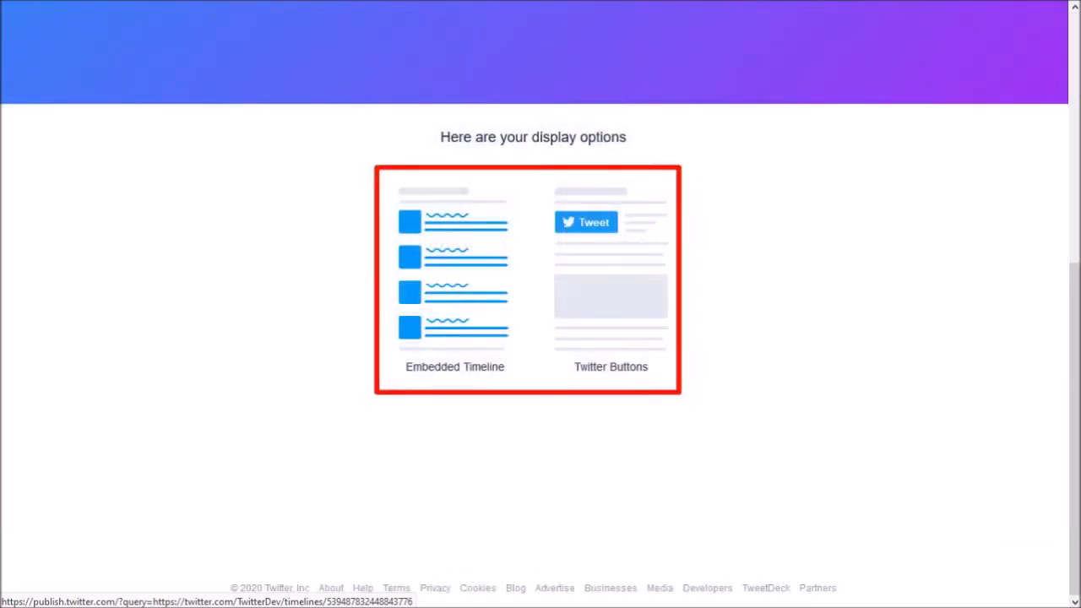
{"action": "left_click", "coordinate": [454, 279]}
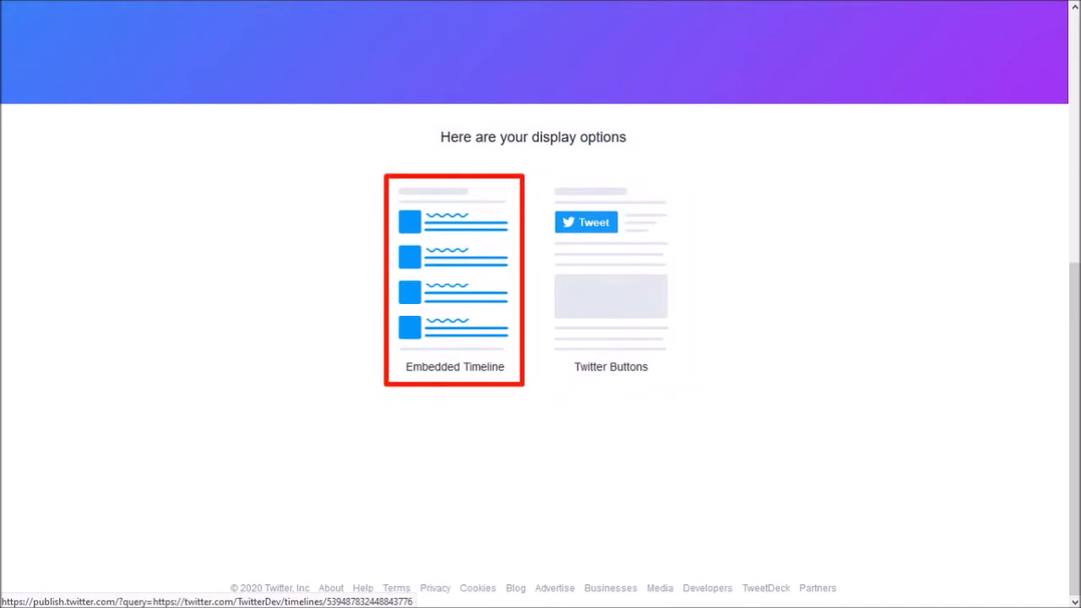
{"action": "left_click", "coordinate": [453, 278]}
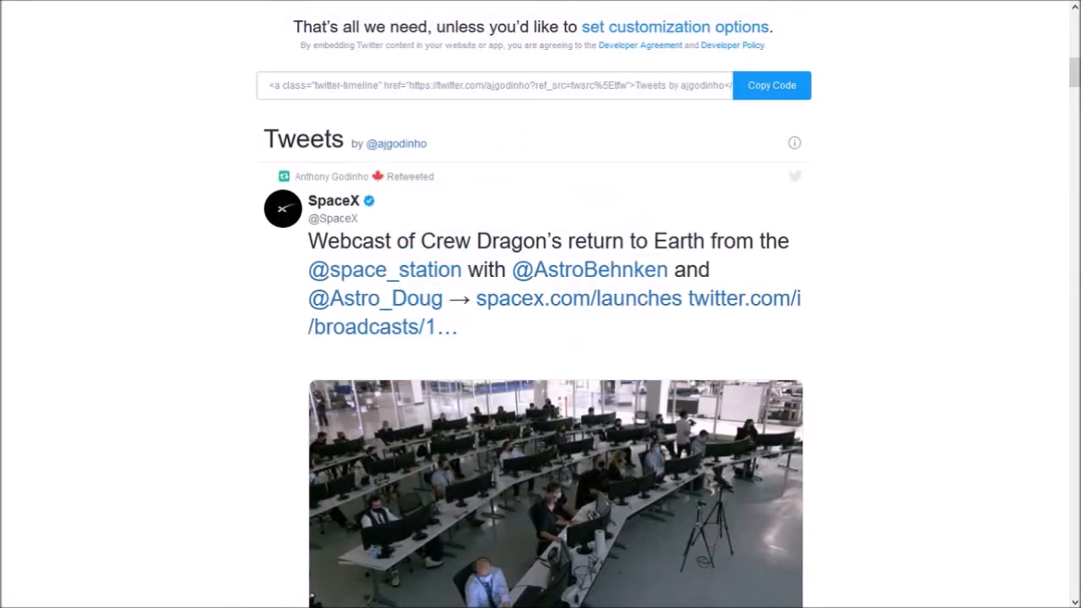
{"action": "left_click", "coordinate": [770, 84]}
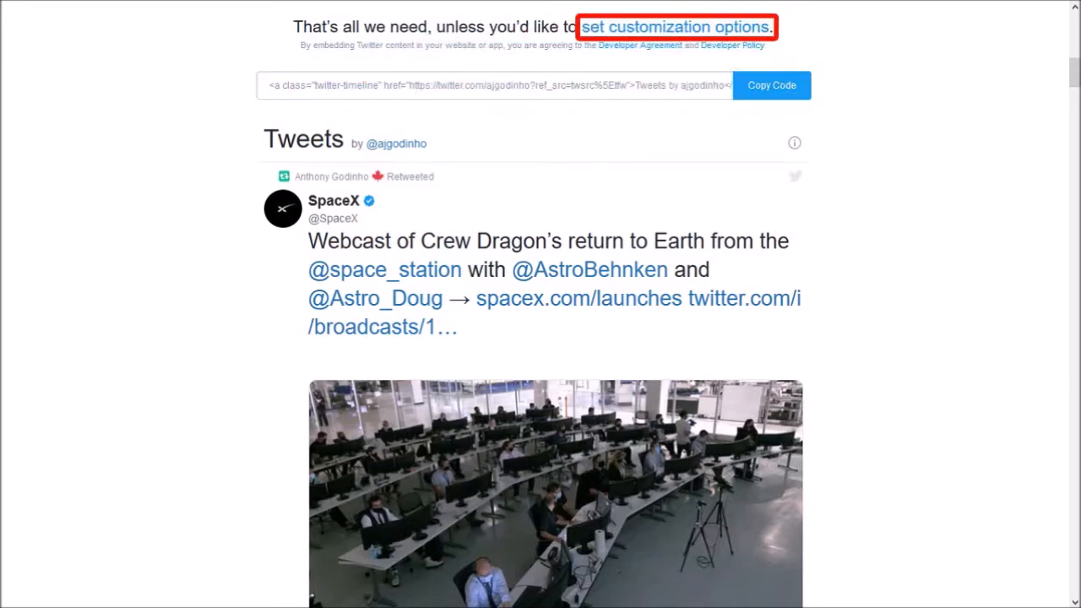
- In the customization options, try the Dark look for the timeline
{"action": "left_click", "coordinate": [675, 28]}
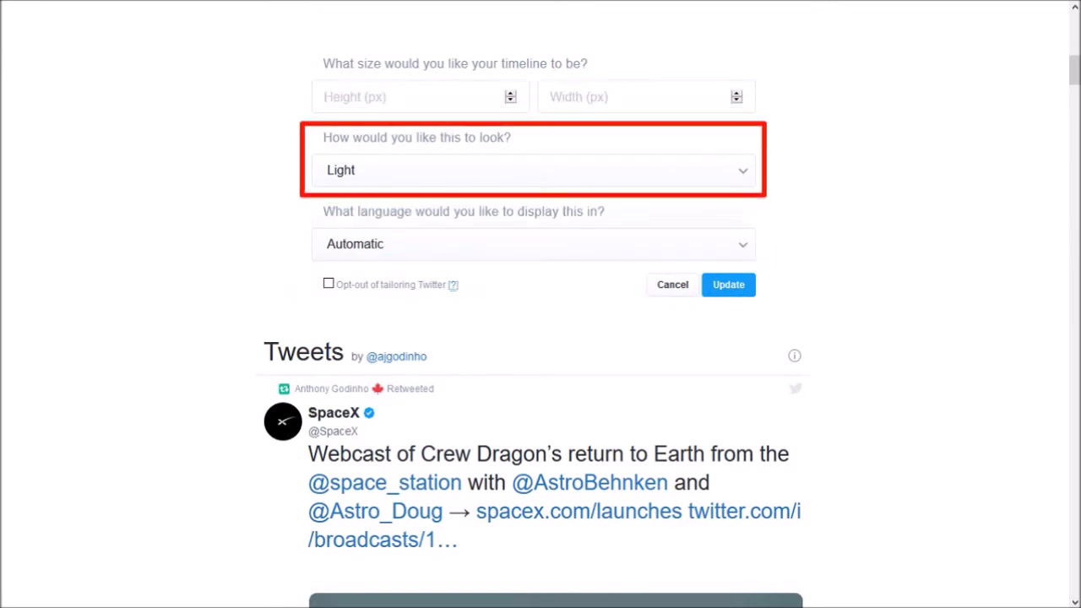
{"action": "left_click", "coordinate": [533, 169]}
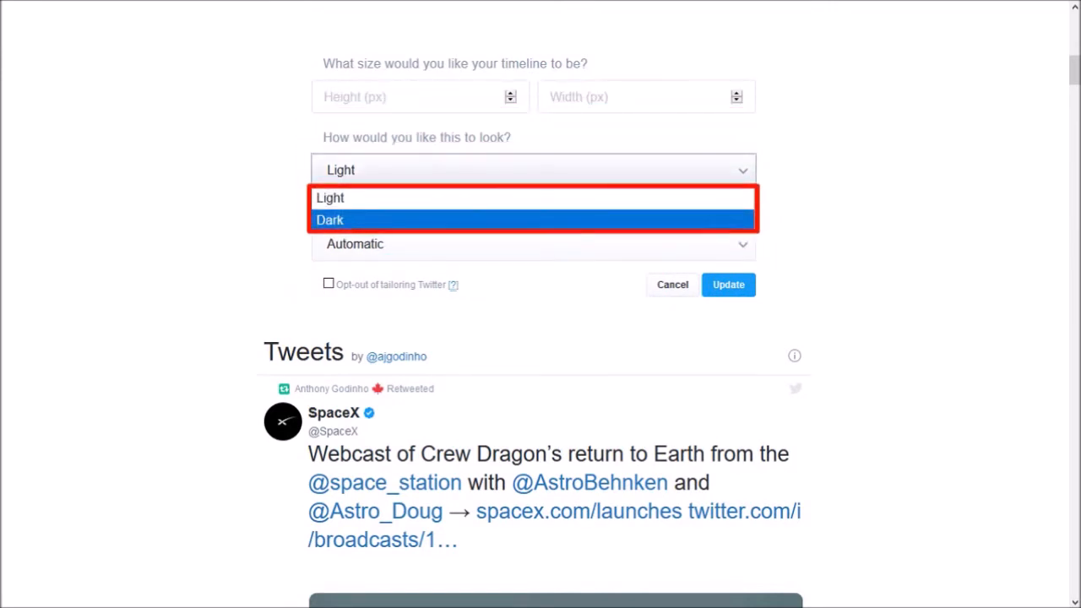
{"action": "left_click", "coordinate": [331, 220]}
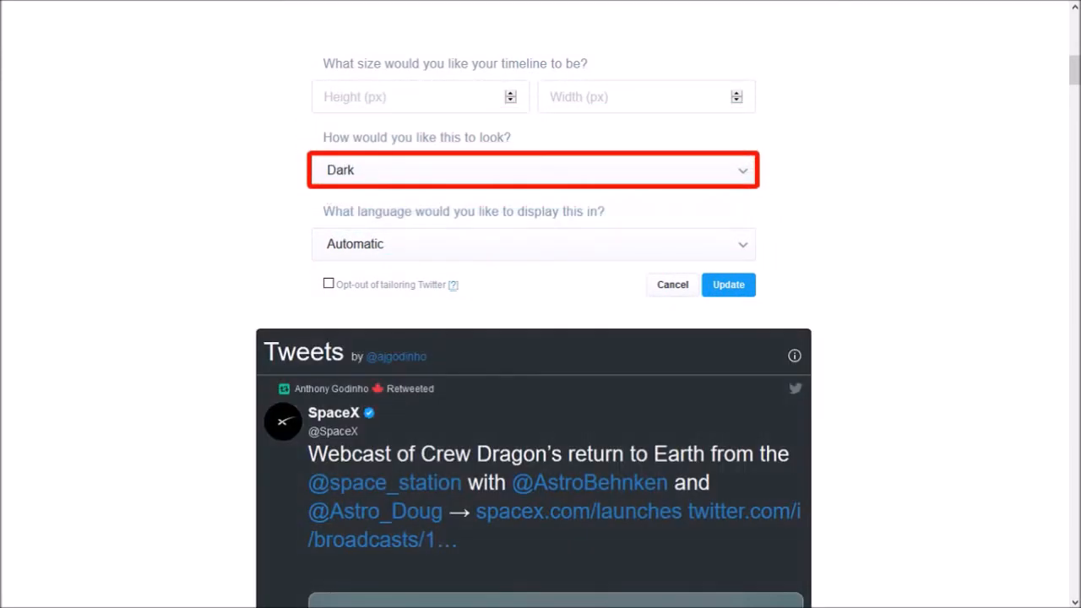
{"action": "left_click", "coordinate": [534, 243]}
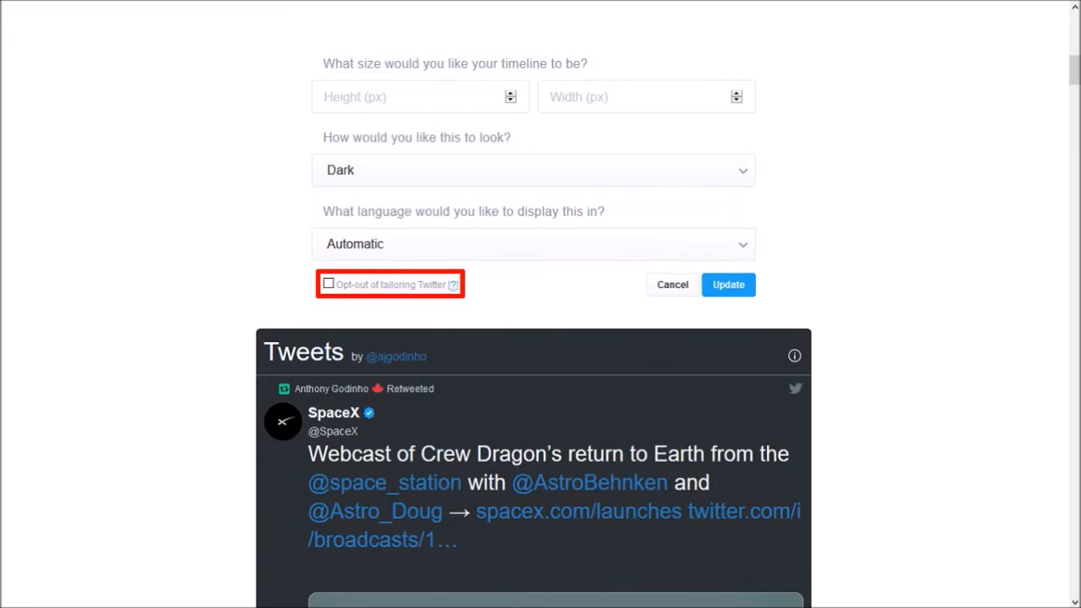
- Switch the timeline look back to Light and update the embed code
{"action": "left_click", "coordinate": [534, 169]}
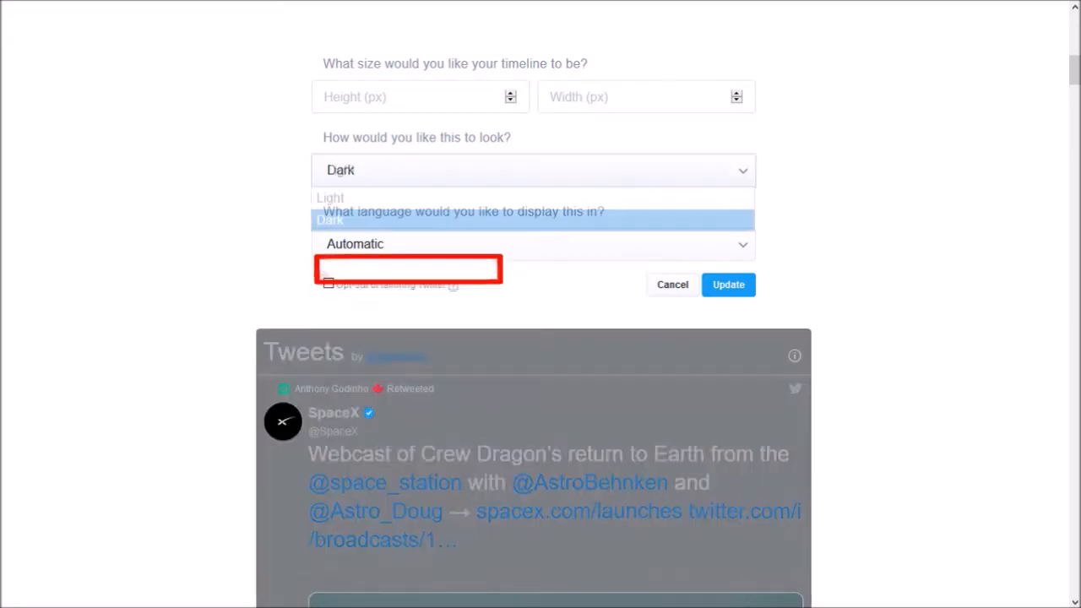
{"action": "left_click", "coordinate": [329, 197]}
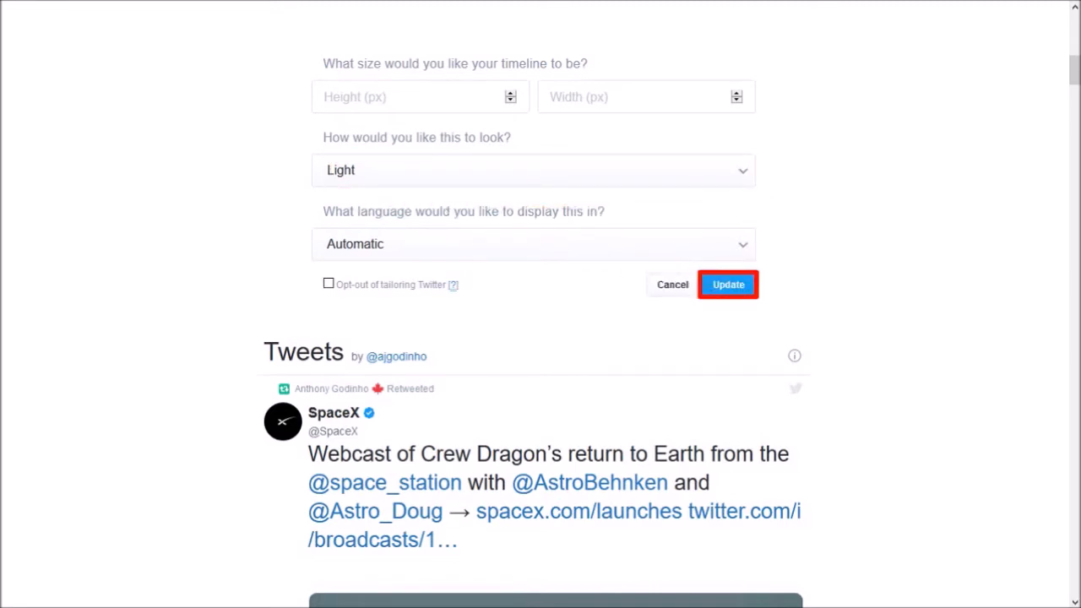
{"action": "left_click", "coordinate": [728, 284]}
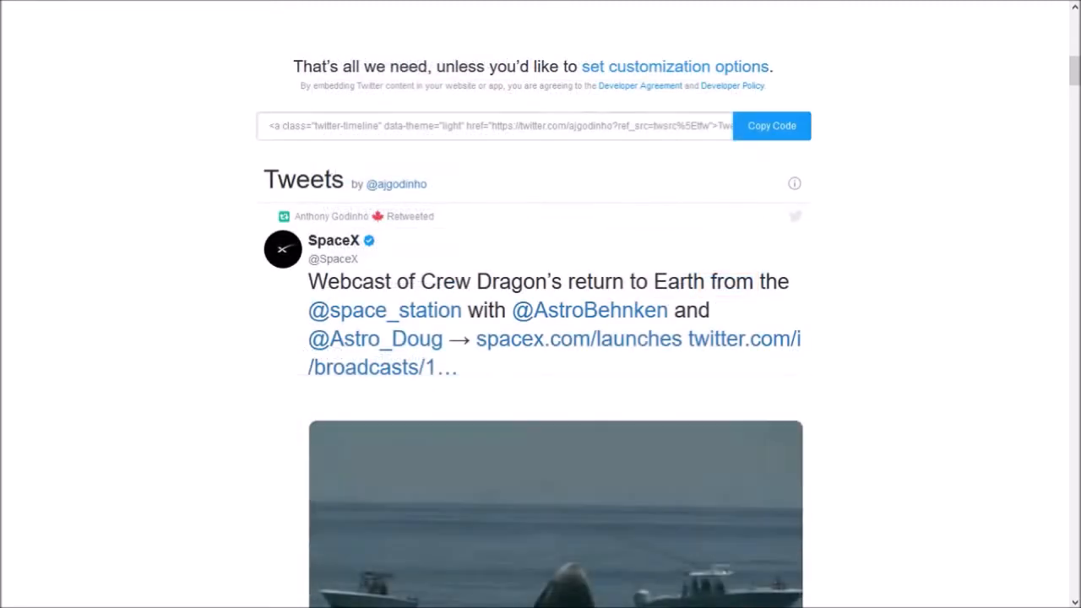
- Copy the light-theme timeline embed code to the clipboard
{"action": "left_click", "coordinate": [770, 125]}
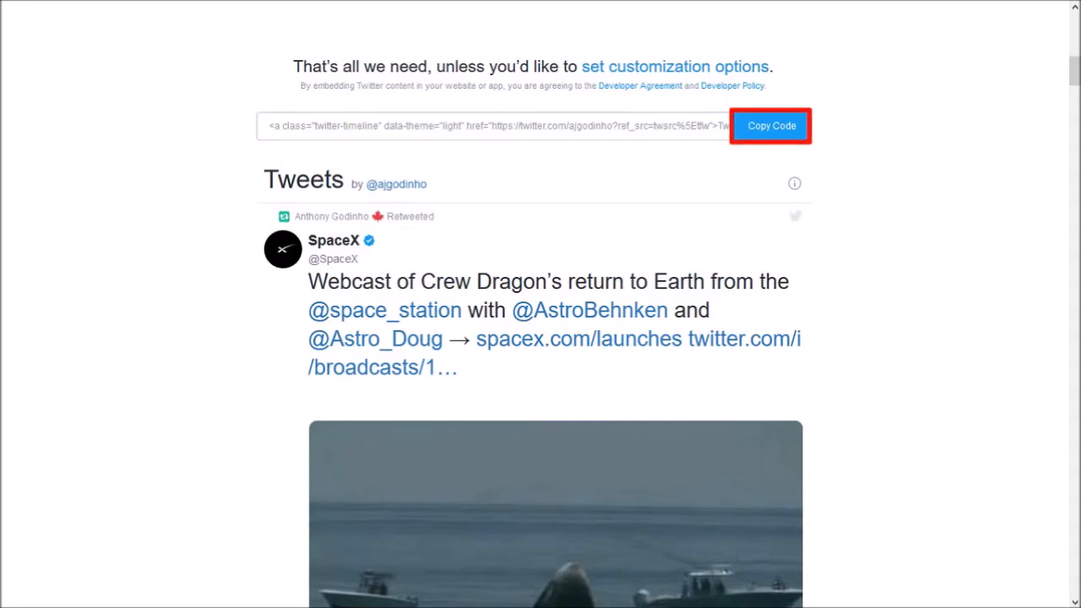
{"action": "left_click", "coordinate": [770, 125]}
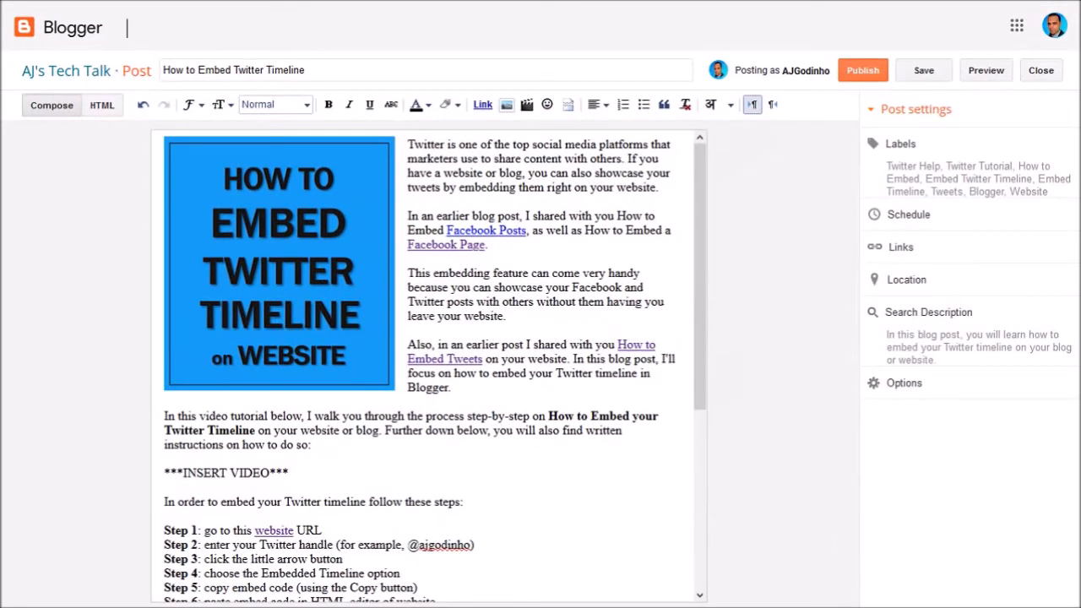
- Scroll the Blogger draft to the embed-code placeholder and switch to HTML view
{"action": "scroll", "scroll_direction": "down", "scroll_amount": 3}
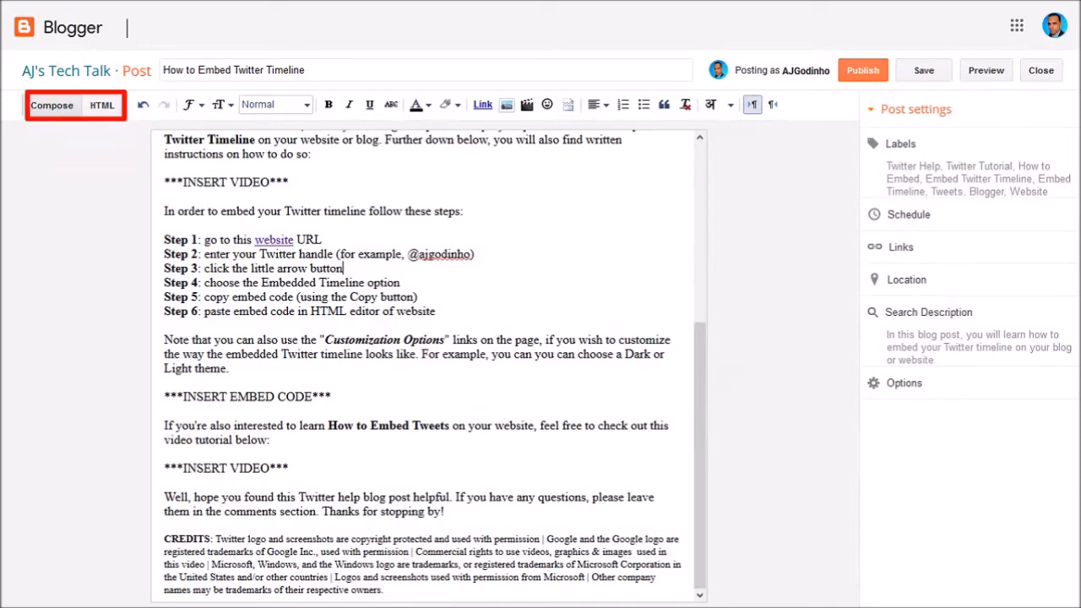
{"action": "left_click", "coordinate": [102, 105]}
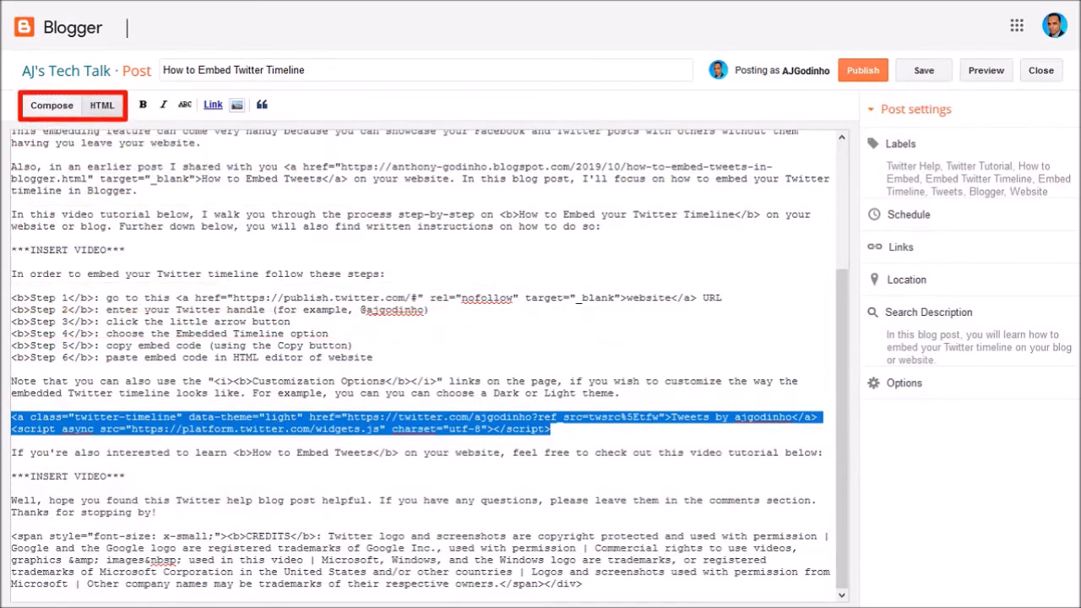
- Return to Compose view and scroll to the pasted 'Tweets by ajgodinho' link
{"action": "left_click", "coordinate": [51, 105]}
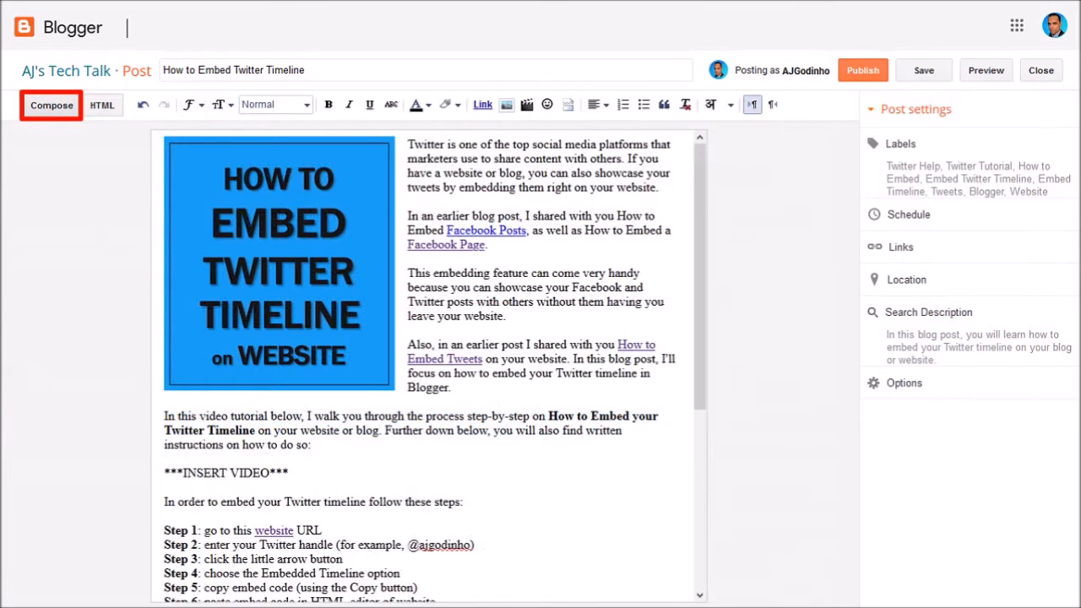
{"action": "scroll", "scroll_direction": "down", "scroll_amount": 3}
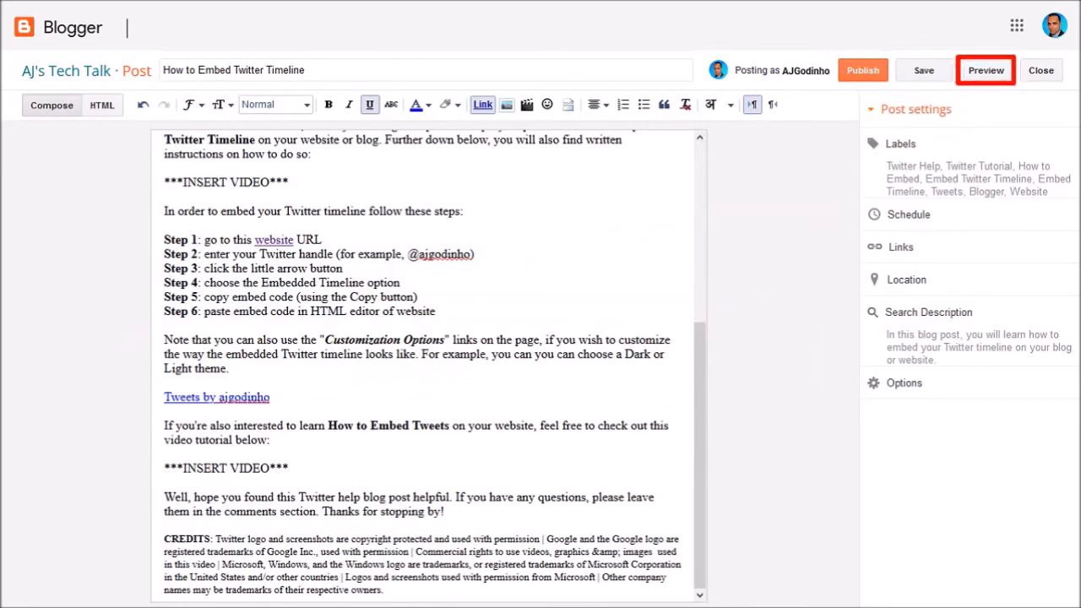
- Preview the post and scroll down to the live embedded Twitter timeline
{"action": "left_click", "coordinate": [987, 71]}
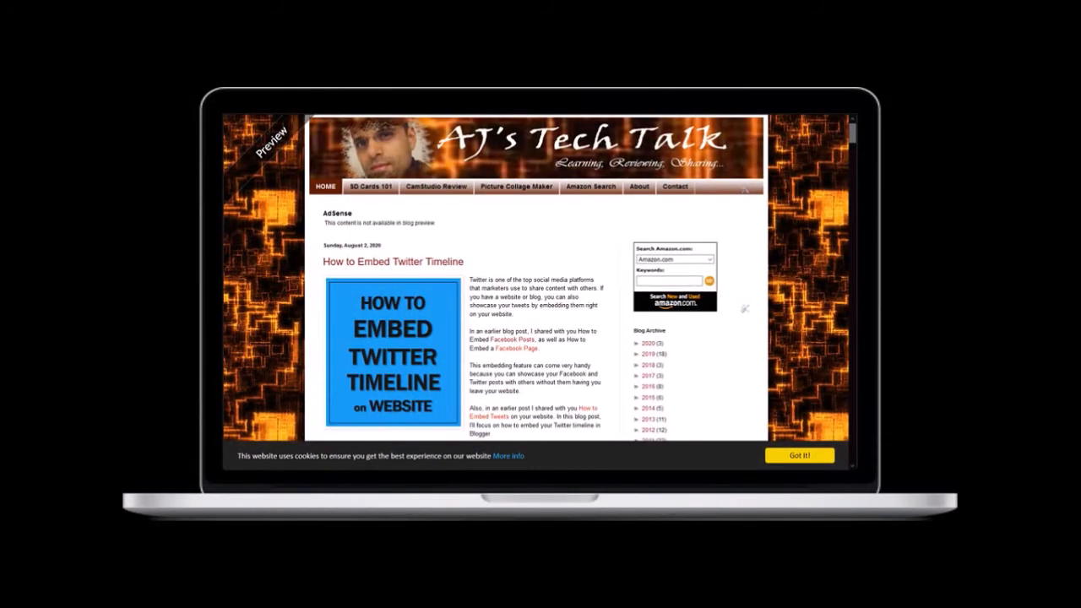
{"action": "scroll", "scroll_direction": "down", "scroll_amount": 3}
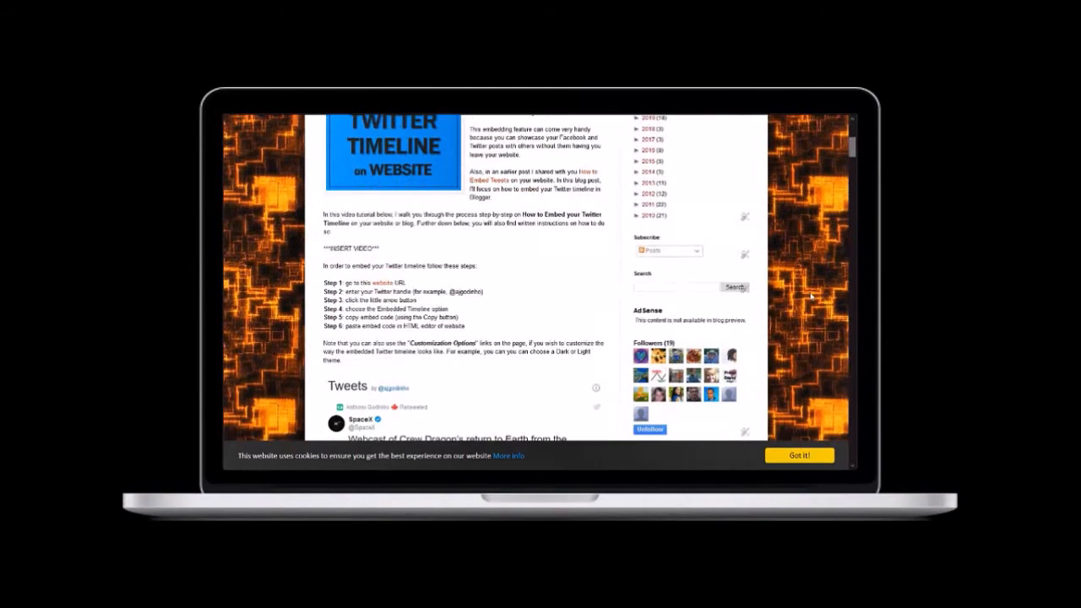
{"action": "scroll", "scroll_direction": "down", "scroll_amount": 3}
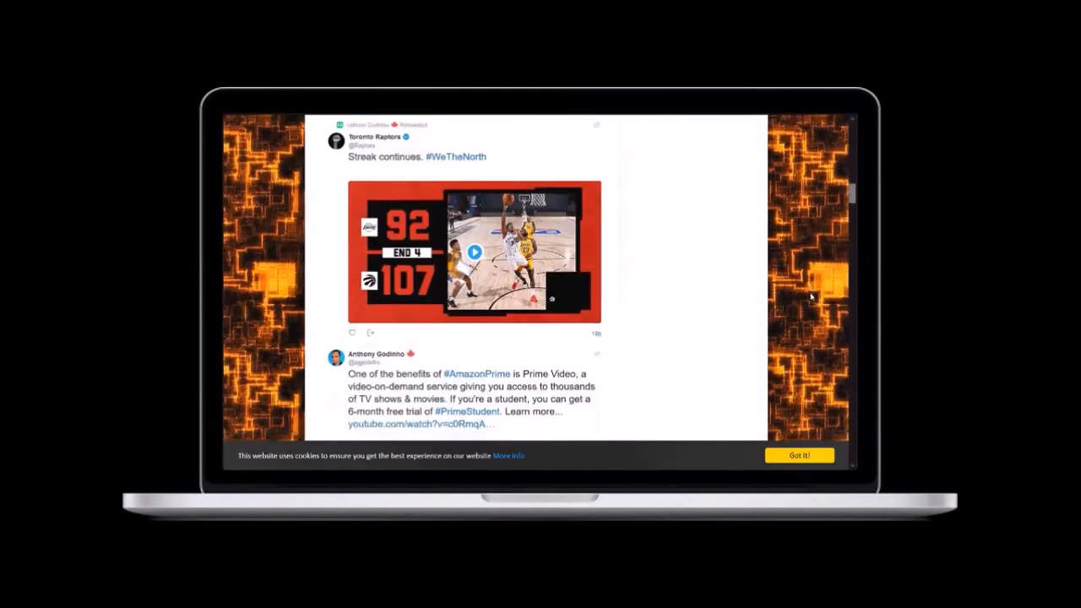
{"action": "scroll", "scroll_direction": "down", "scroll_amount": 3}
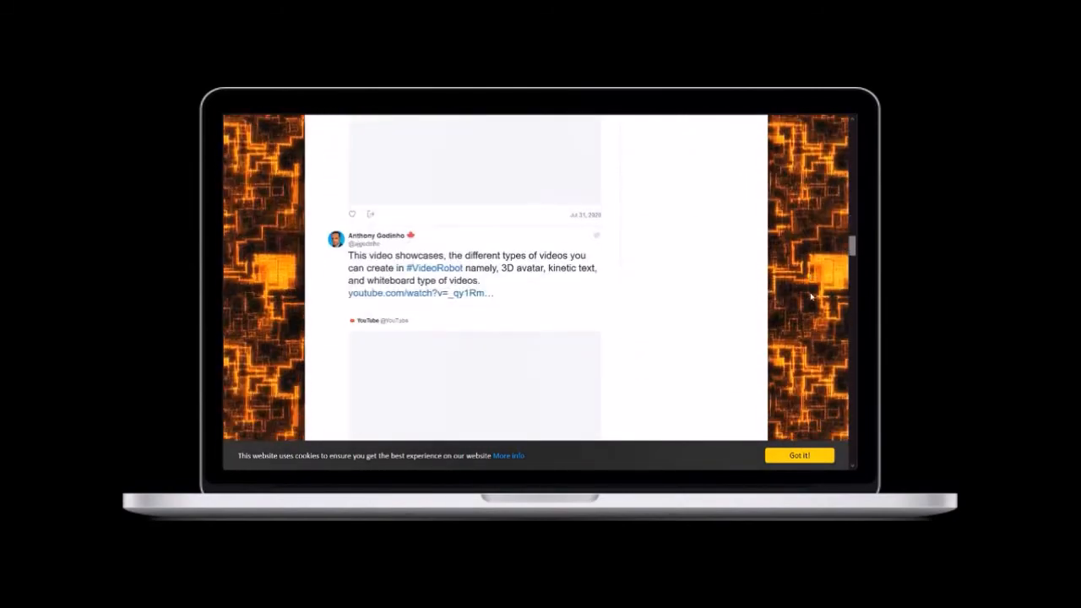